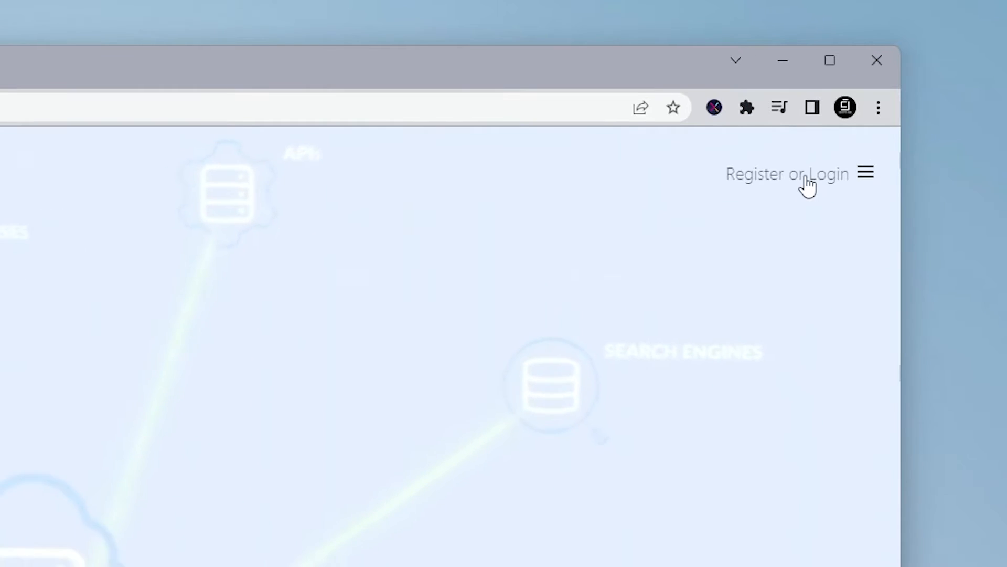
# - Sign in to the Presearch account with email and password
pyautogui.click(787, 175)
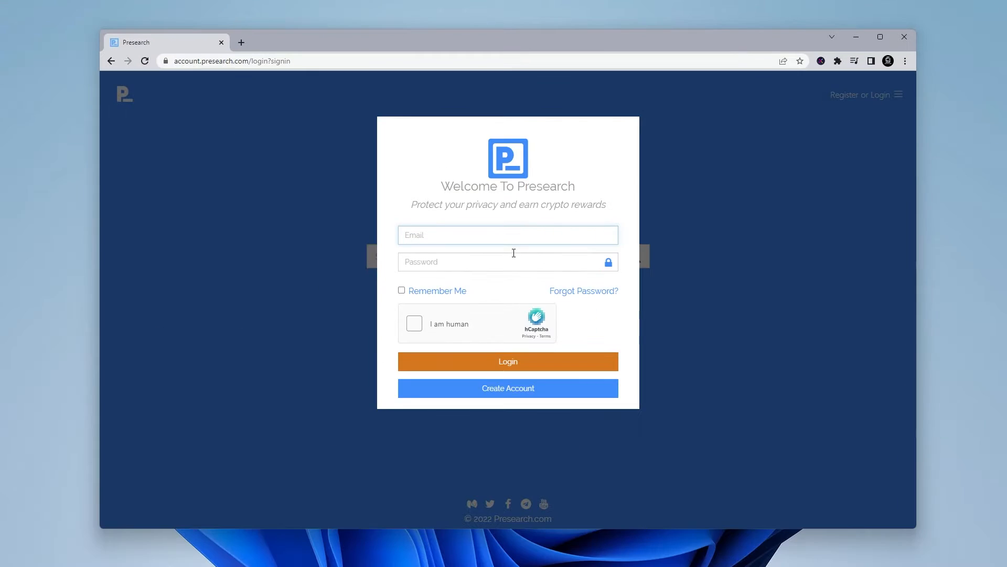
pyautogui.click(508, 388)
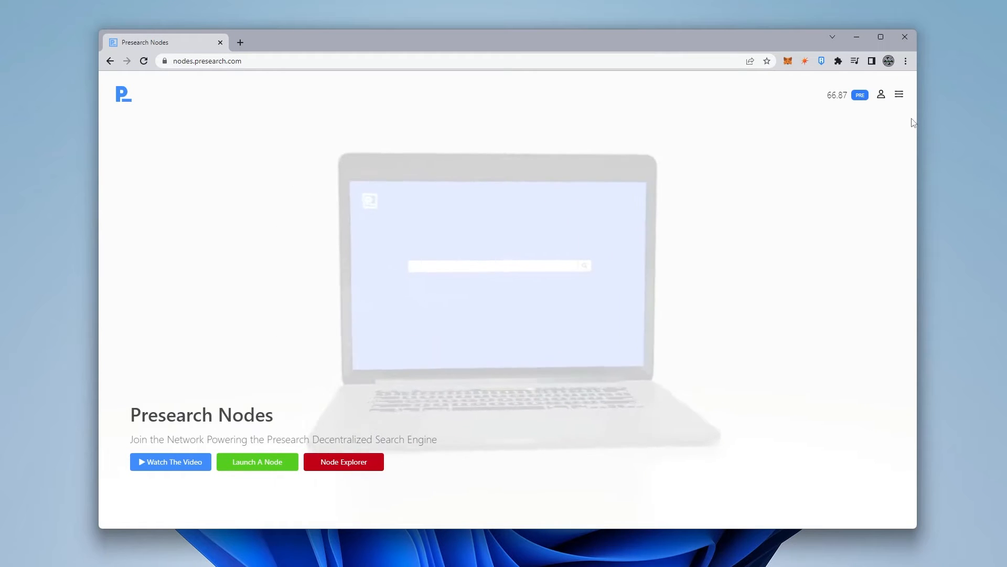
# - Go to the Nodes Dashboard from the site menu and review the Current Nodes list
pyautogui.click(898, 94)
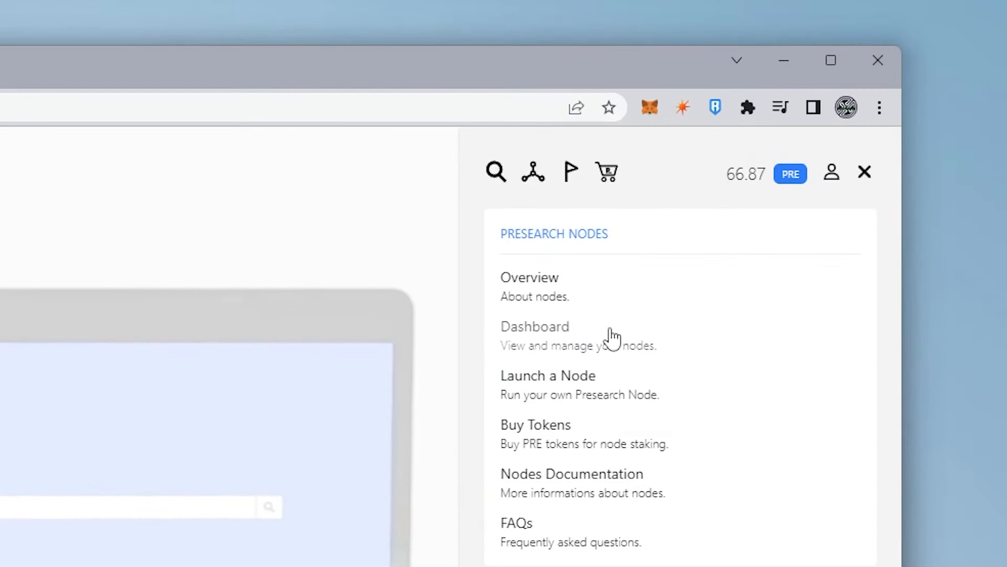
pyautogui.click(534, 326)
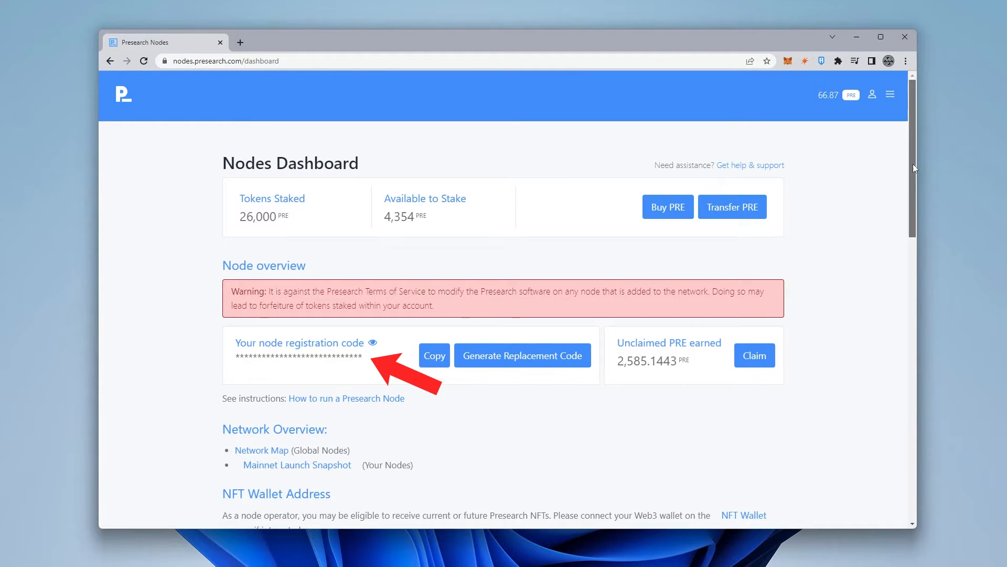
pyautogui.scroll(-3)
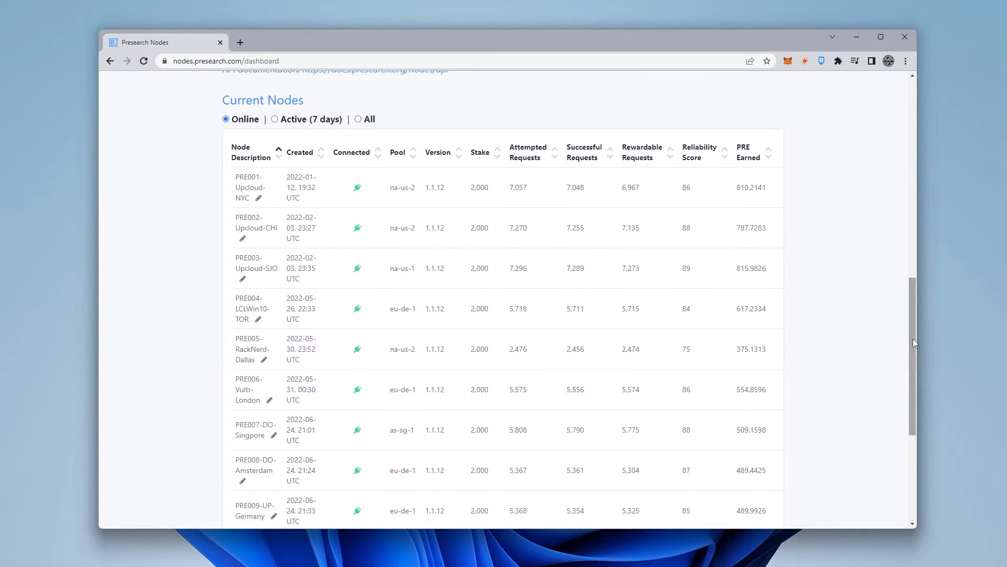
pyautogui.moveTo(256, 309)
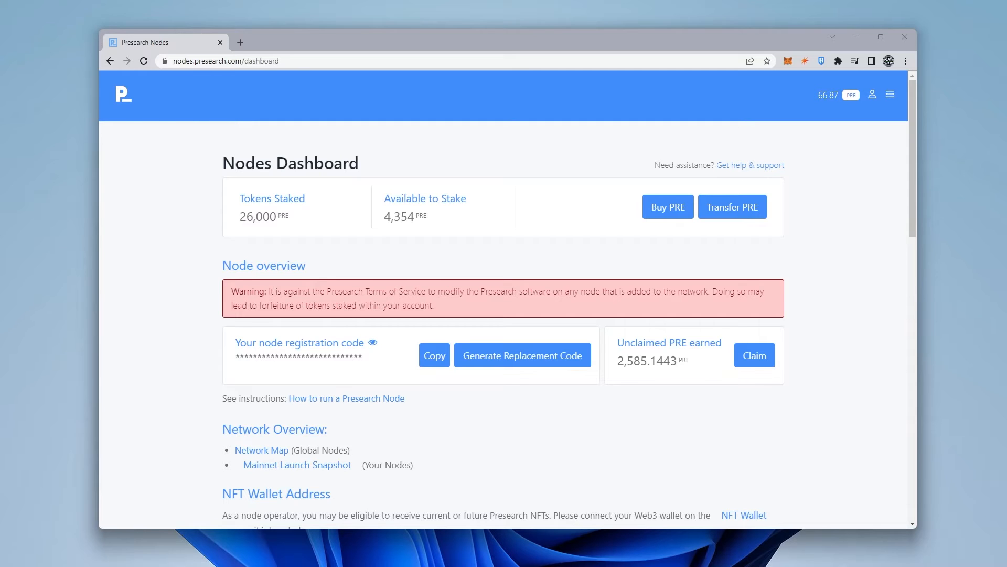
pyautogui.moveTo(414, 235)
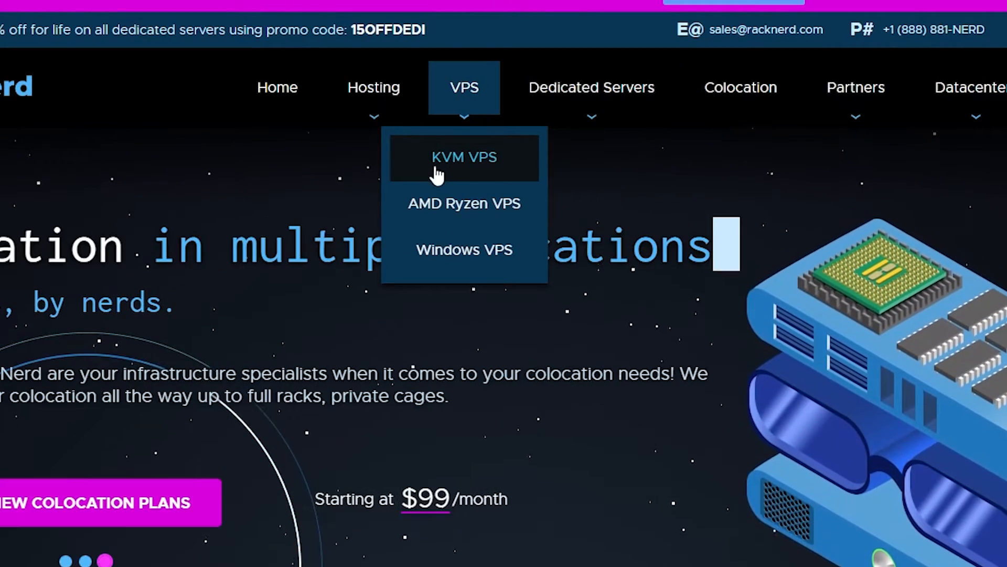
# - Bring up RackNerd's KVM VPS page and its plans pricing table
pyautogui.click(464, 158)
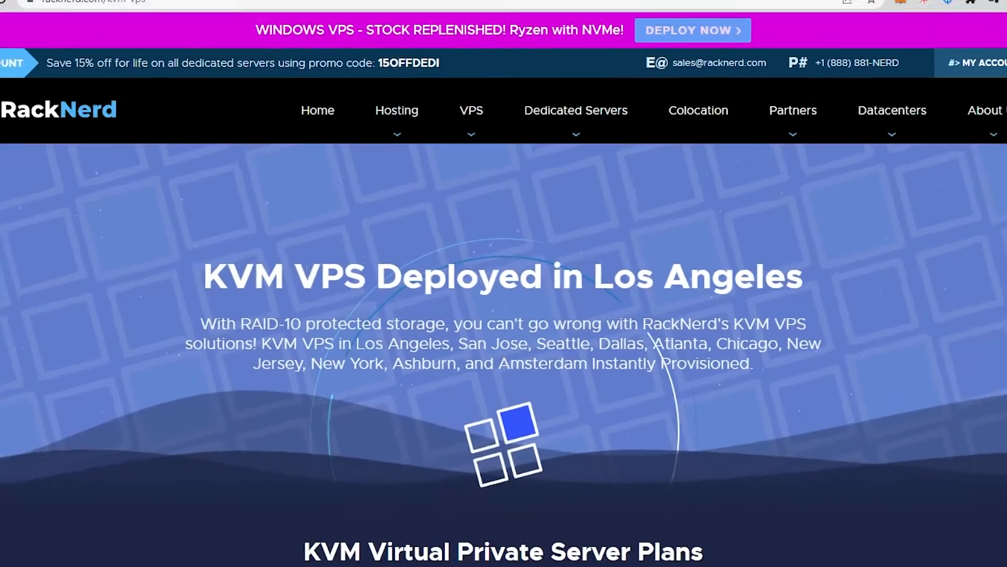
pyautogui.scroll(-3)
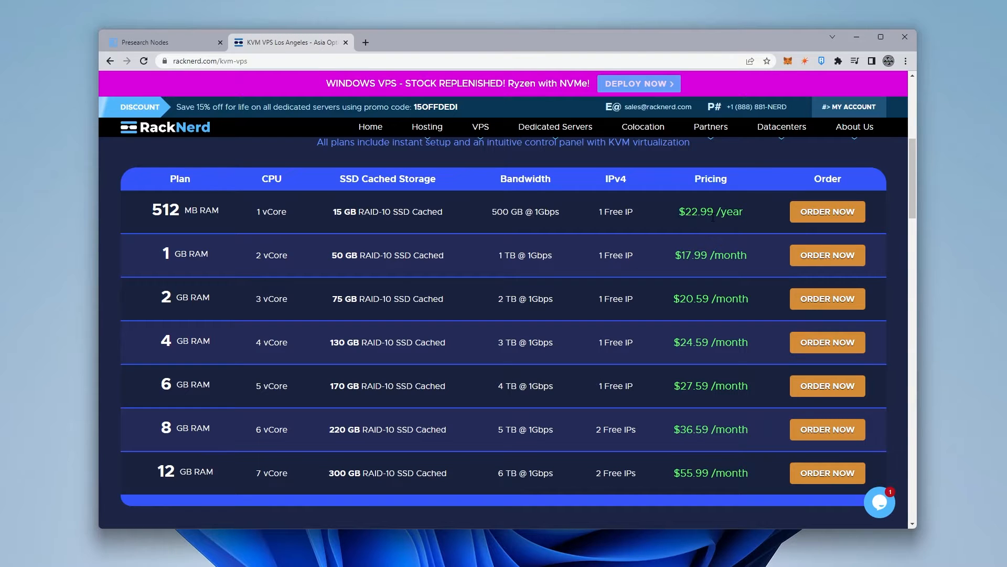
# - Order the 512 MB KVM plan in New York with Ubuntu 18.04 and Docker preinstalled
pyautogui.click(826, 211)
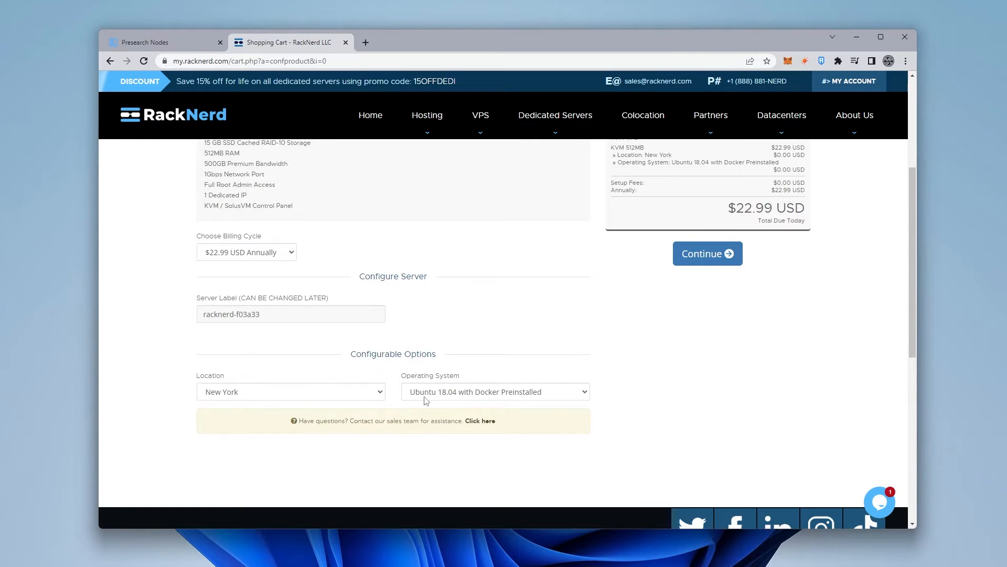
pyautogui.moveTo(458, 399)
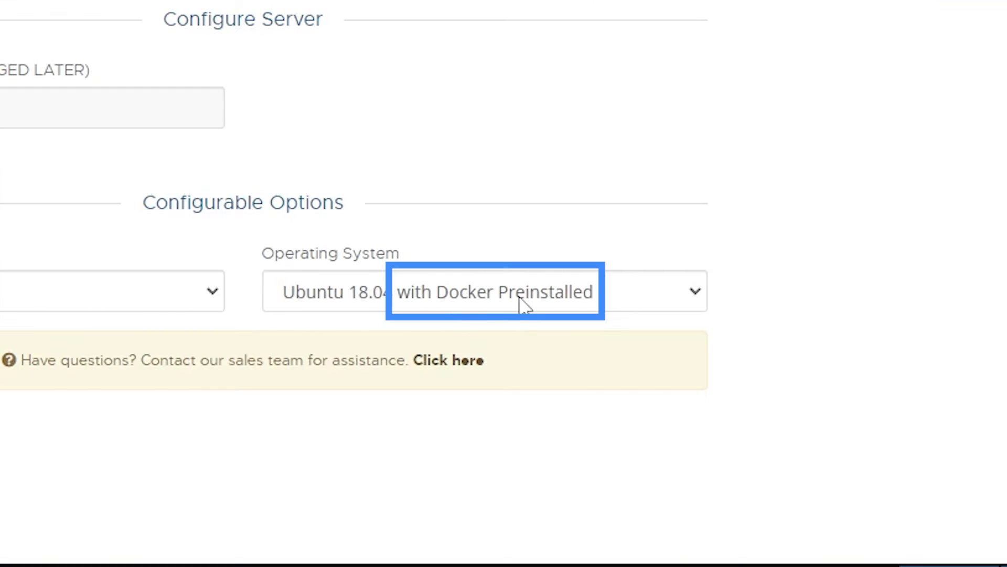
pyautogui.click(521, 292)
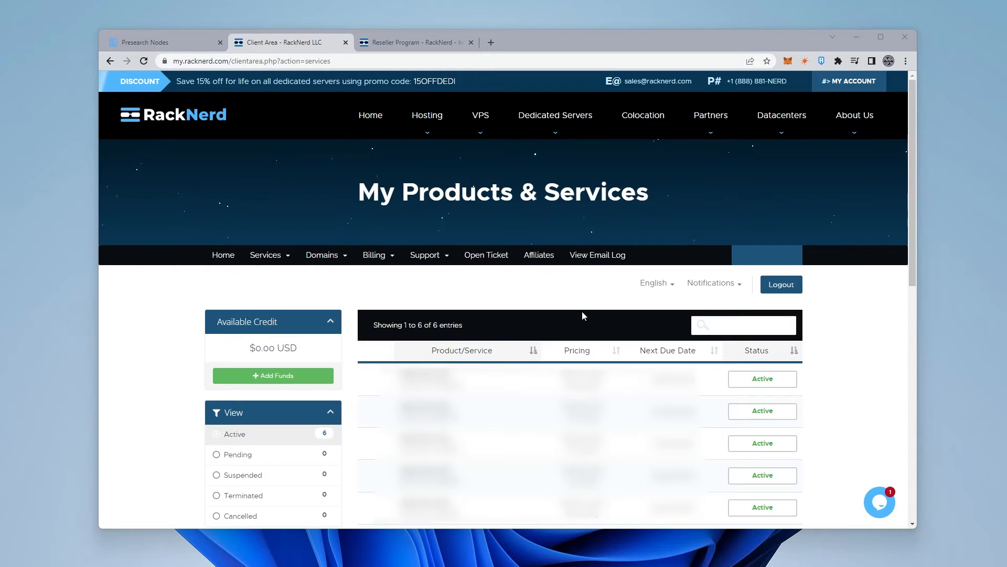
# - View the KVM VPS Login Information email from the account's email log
pyautogui.click(597, 254)
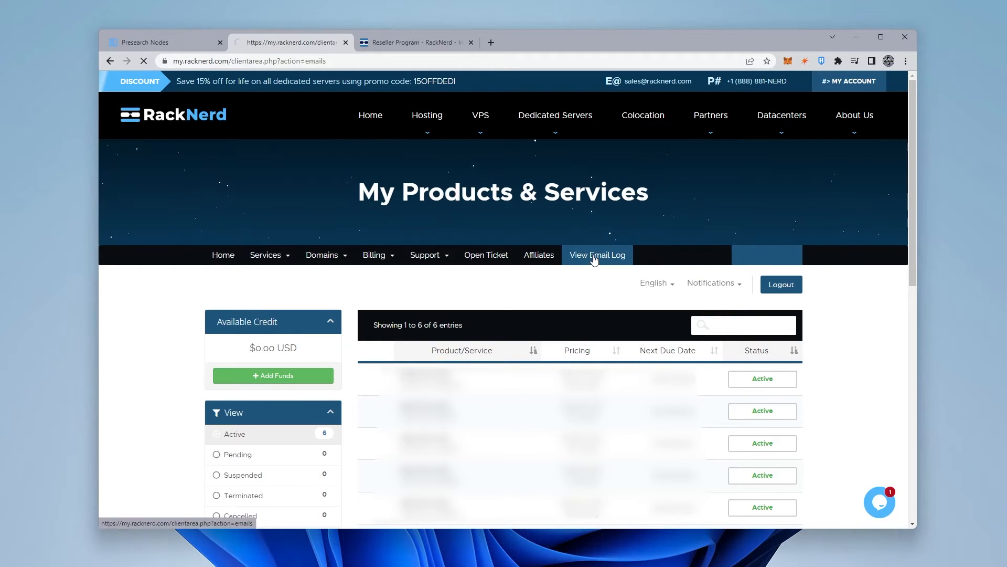
pyautogui.click(597, 255)
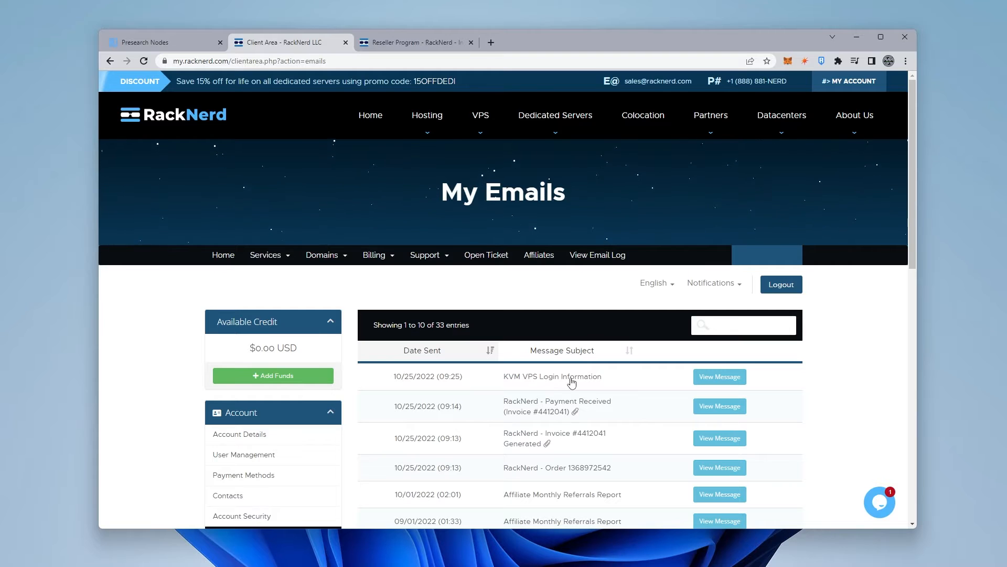
pyautogui.click(719, 377)
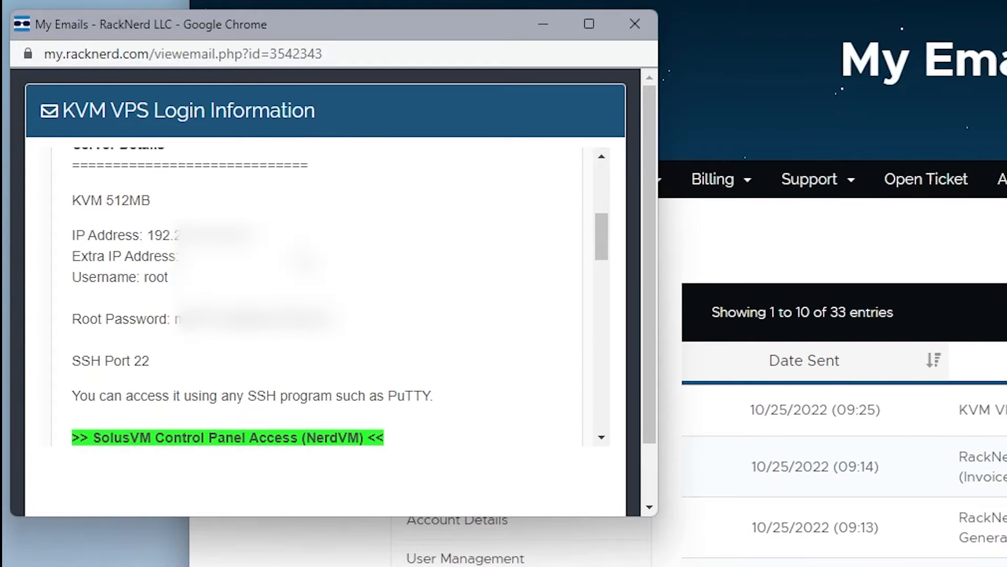
pyautogui.moveTo(403, 389)
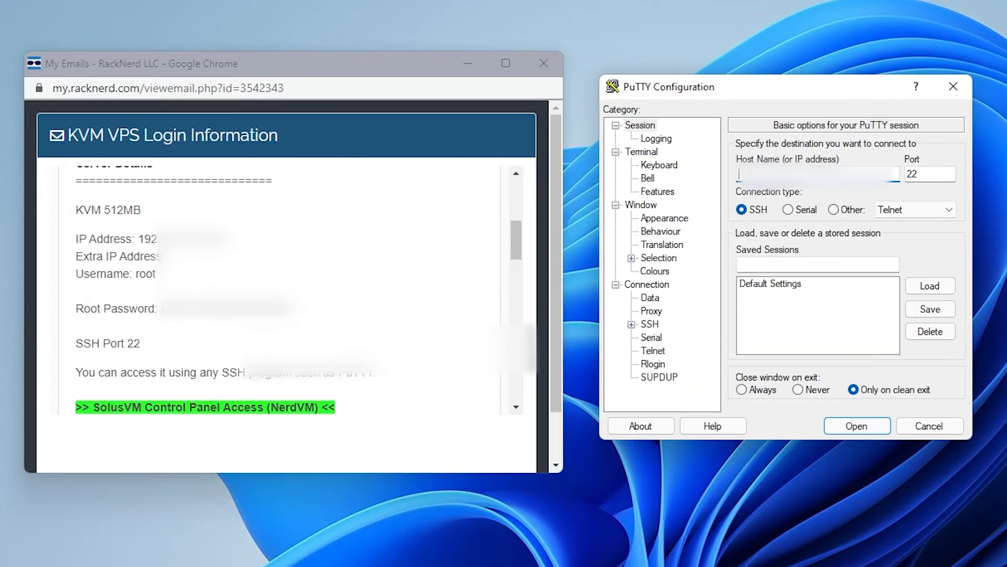
pyautogui.moveTo(726, 92)
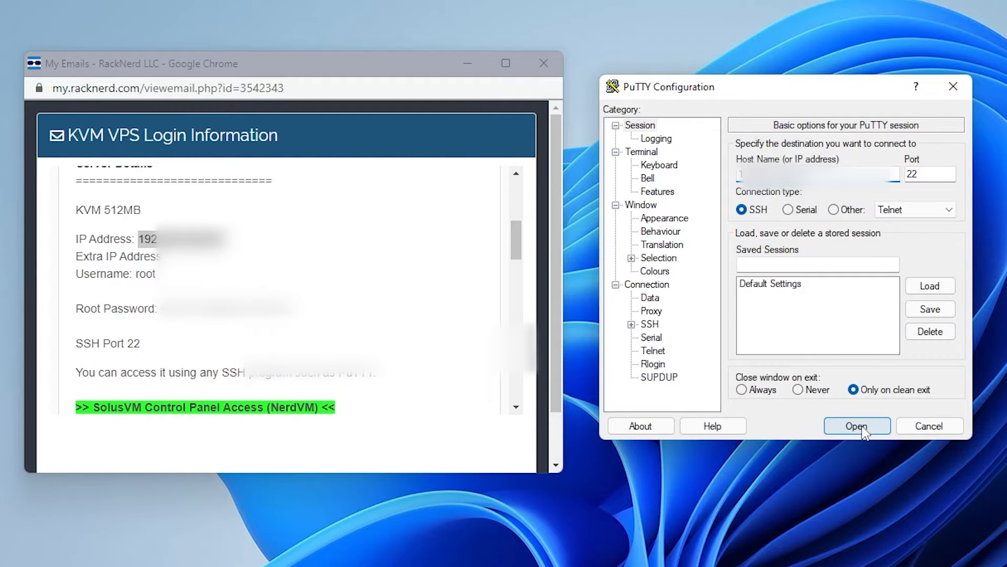
# - Start the SSH session to the VPS on port 22 and accept its host key
pyautogui.click(857, 426)
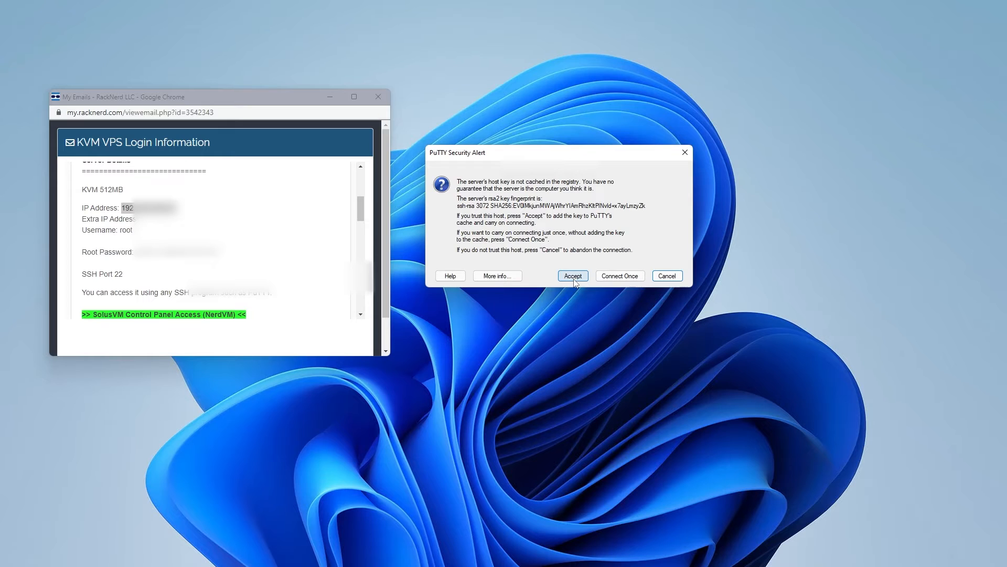
pyautogui.click(573, 275)
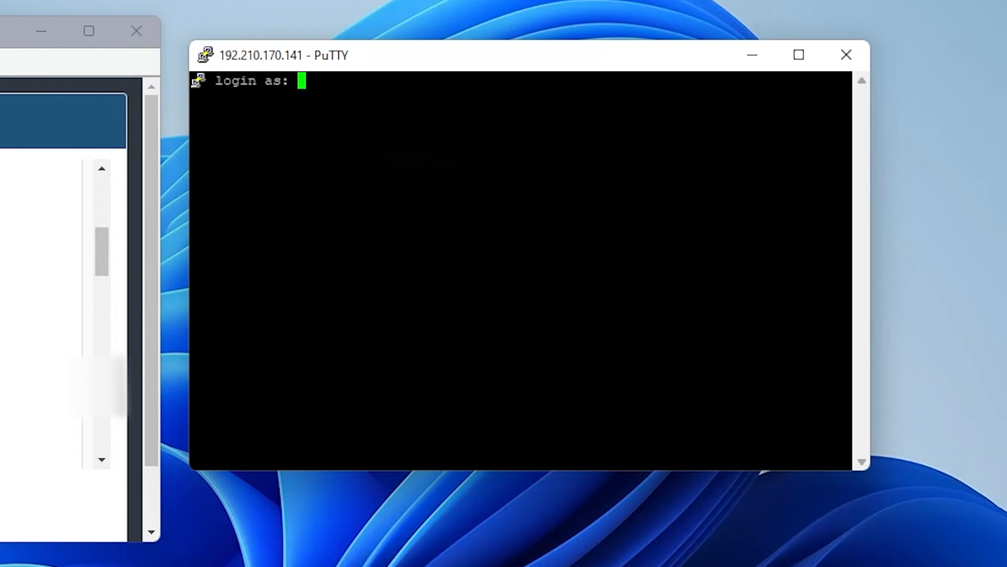
# - Log in as root, copying the root password from the RackNerd email
pyautogui.write('root')
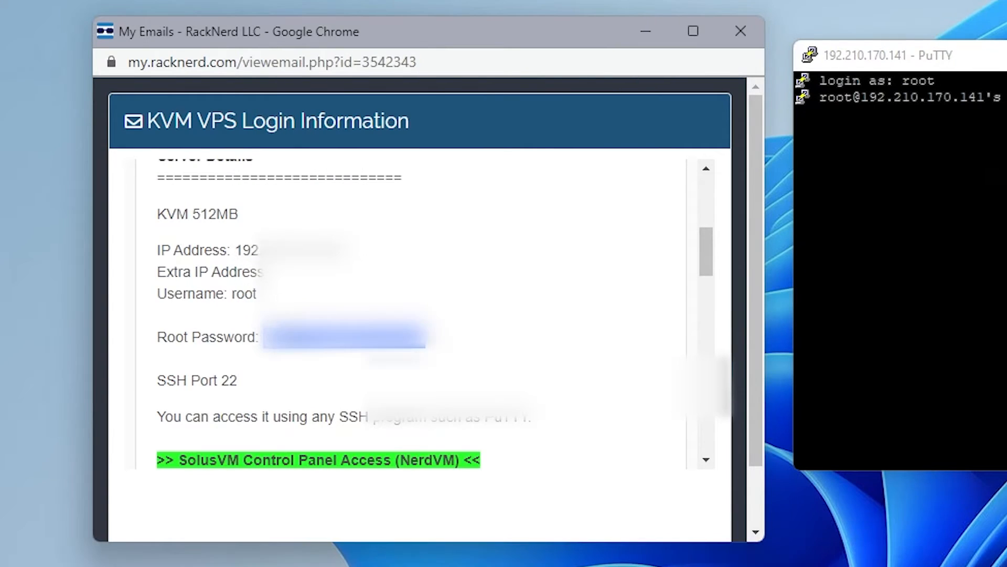
pyautogui.click(885, 56)
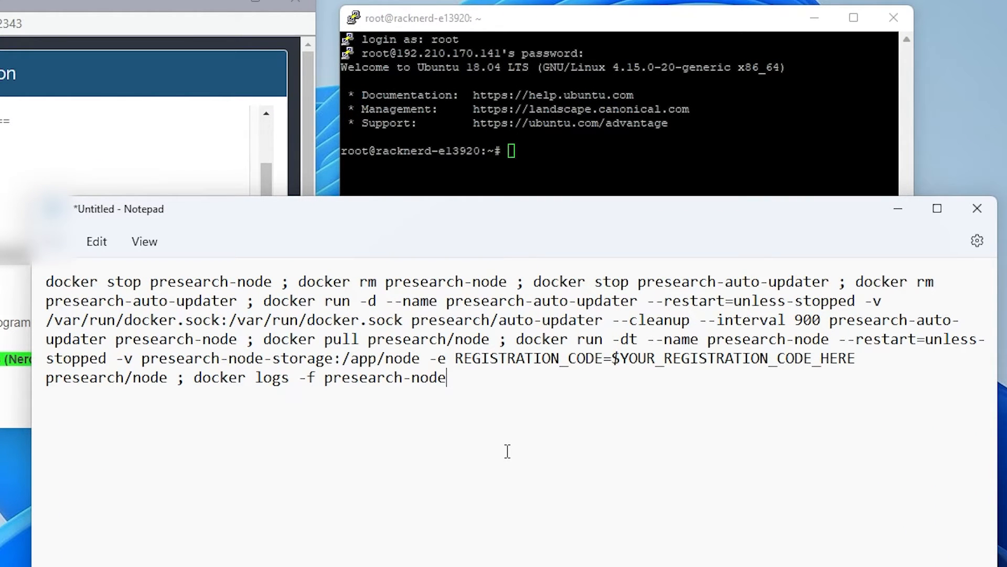
pyautogui.moveTo(574, 387)
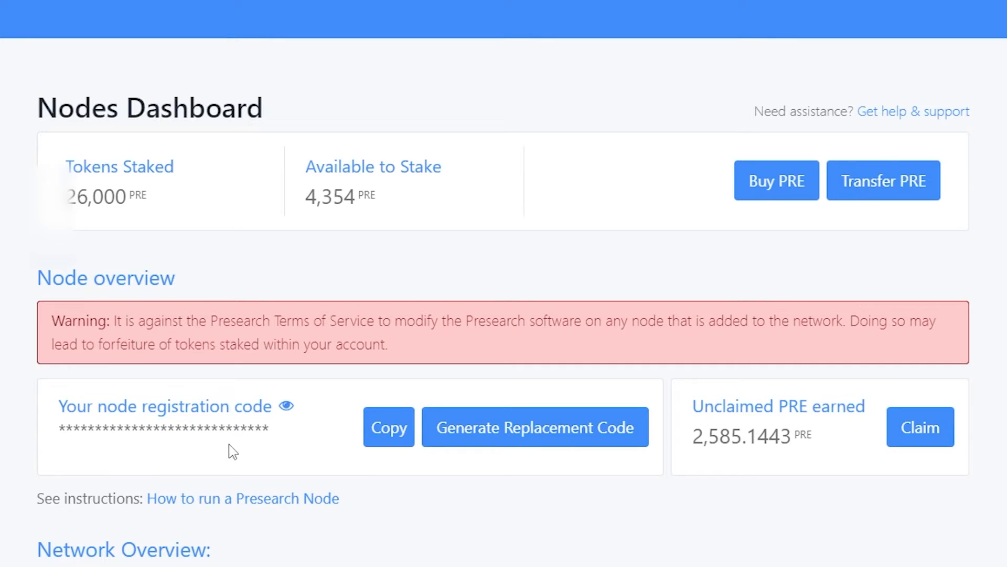
pyautogui.moveTo(183, 457)
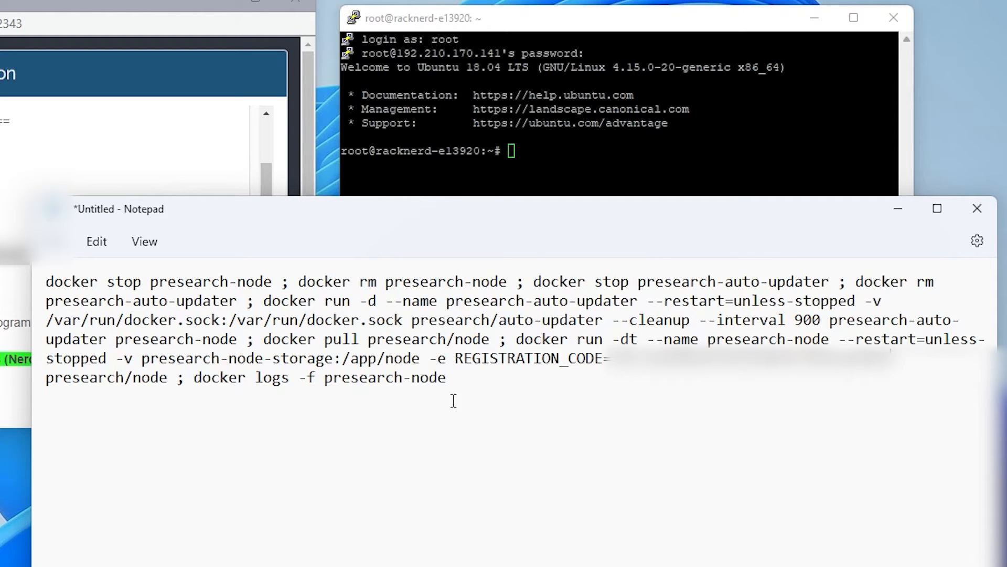
pyautogui.press('Ctrl+a')
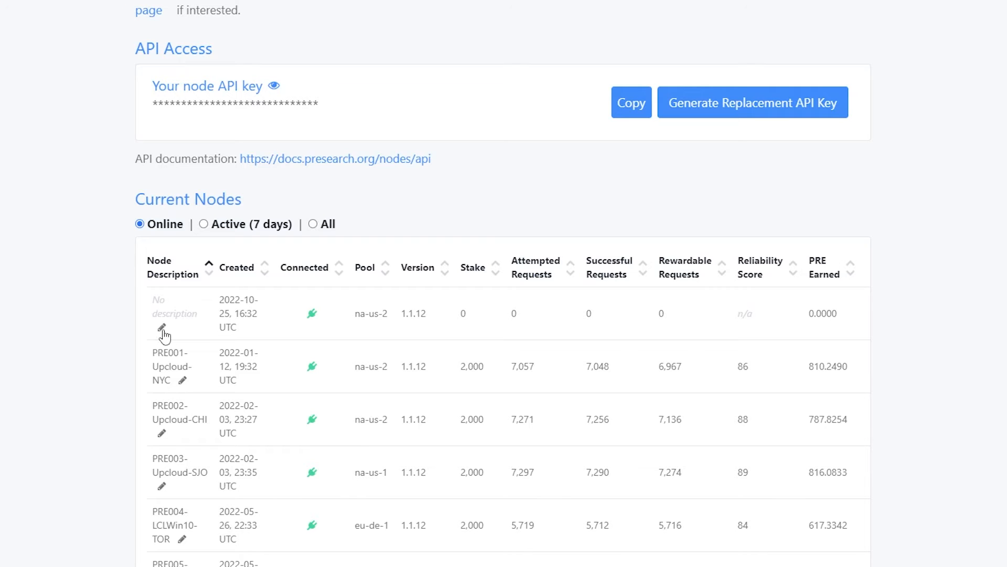
# - Begin editing the new undescribed node's details from Current Nodes
pyautogui.click(161, 327)
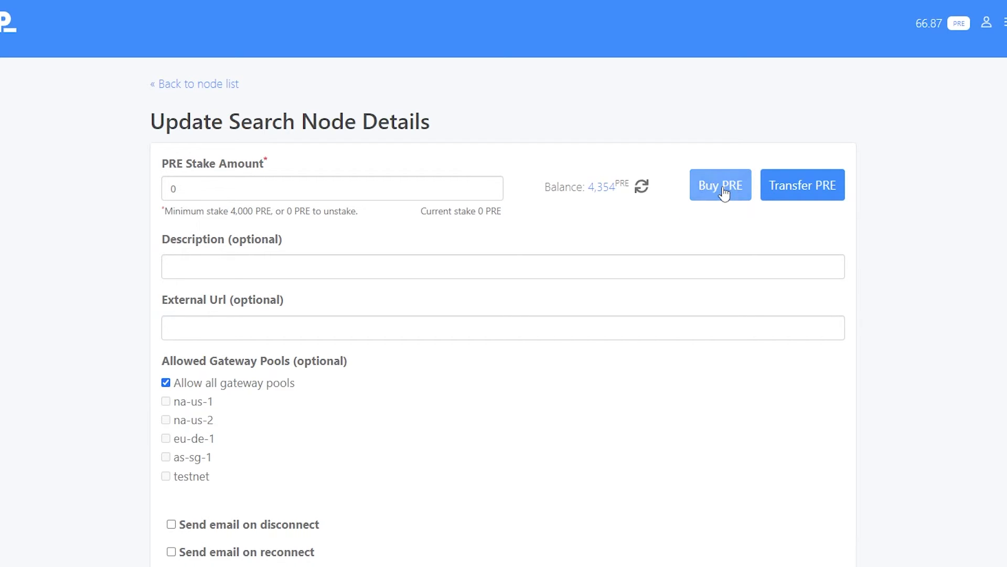
# - Go to the Transfer PRE Tokens page from the balance's Transfer PRE link
pyautogui.click(719, 185)
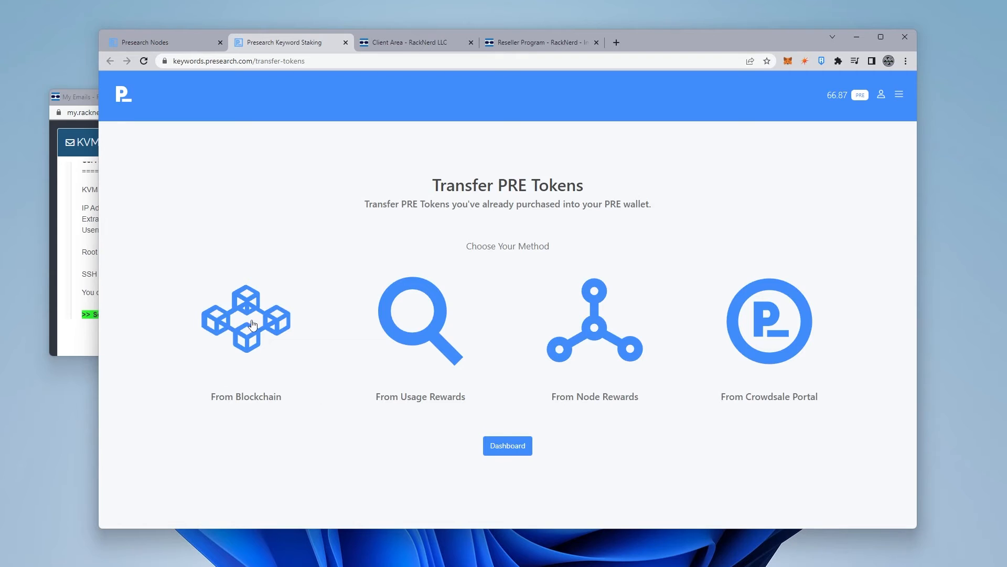
pyautogui.click(246, 319)
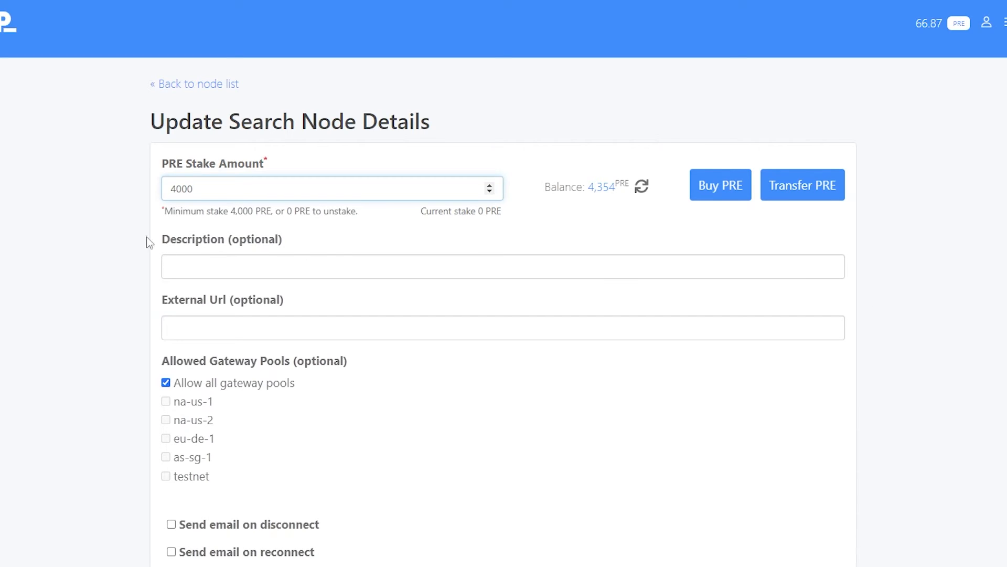
# - Stake 4000 PRE on the node and describe it as PRE0014-RN-NYC
pyautogui.click(199, 189)
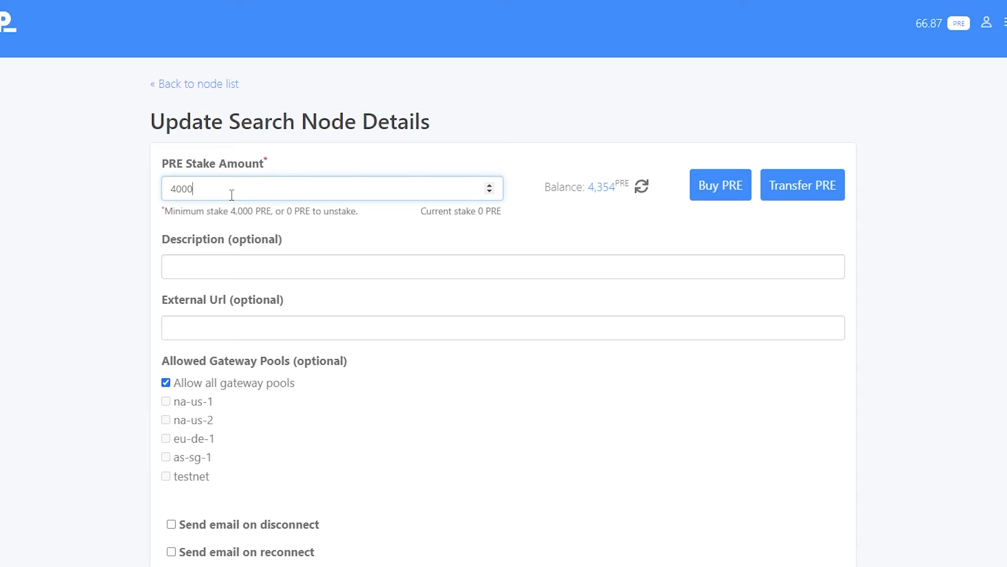
pyautogui.moveTo(611, 202)
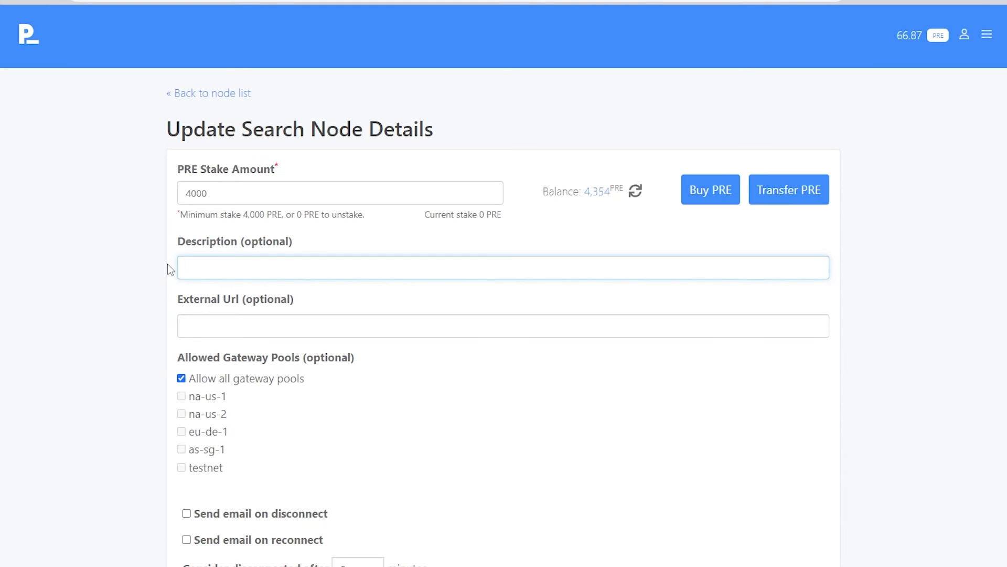
pyautogui.write('PRE')
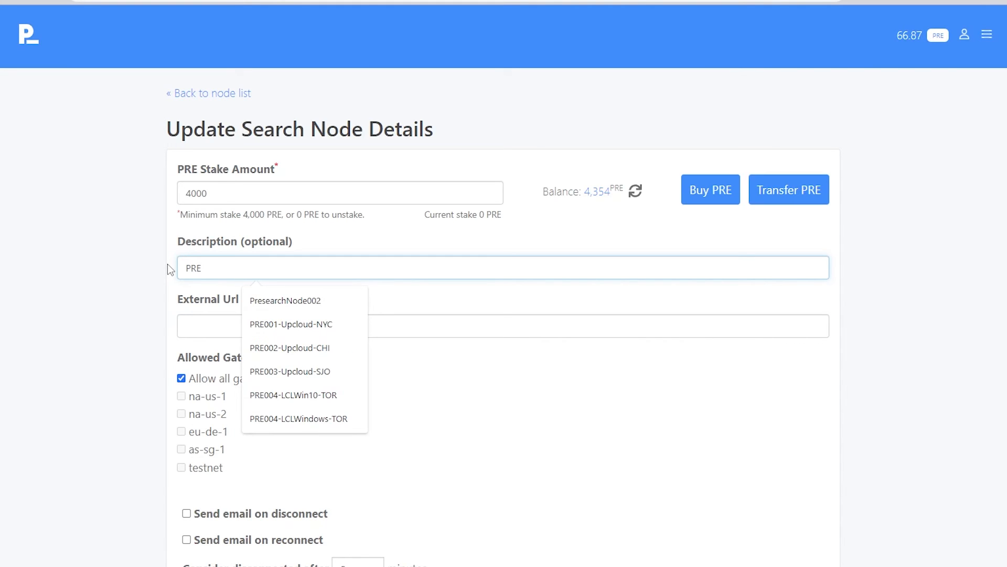
pyautogui.write('0014-RN-')
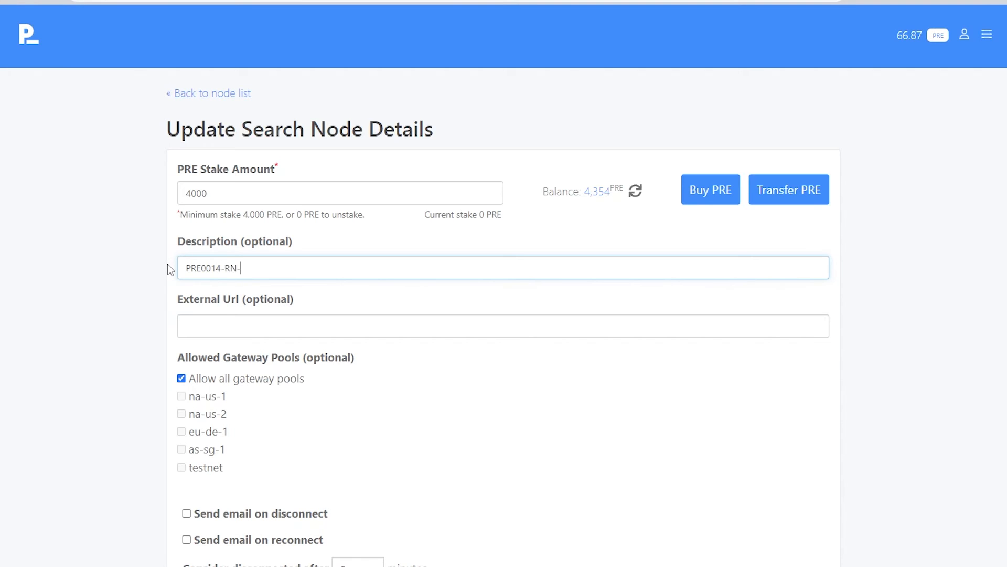
pyautogui.write('NYC')
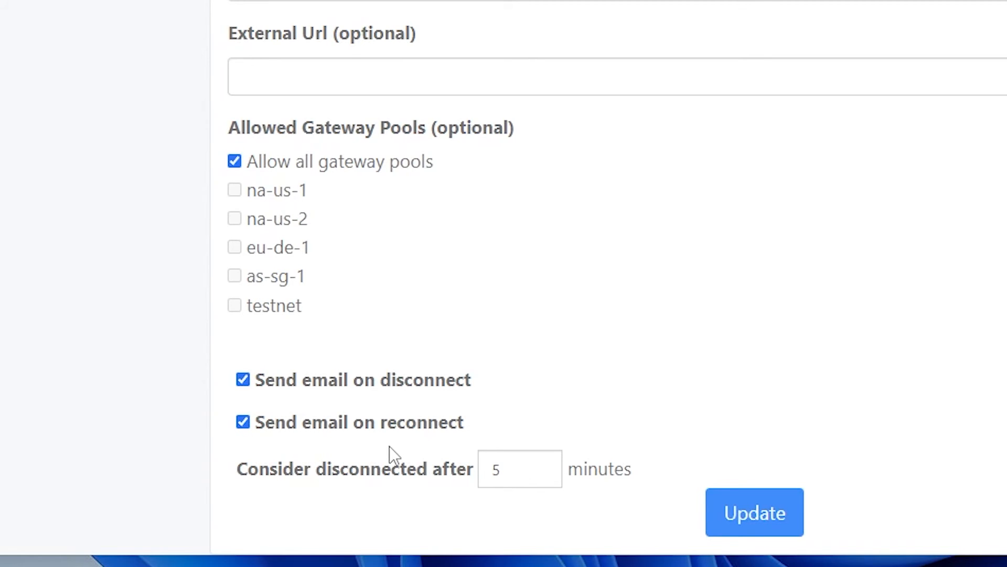
pyautogui.moveTo(479, 508)
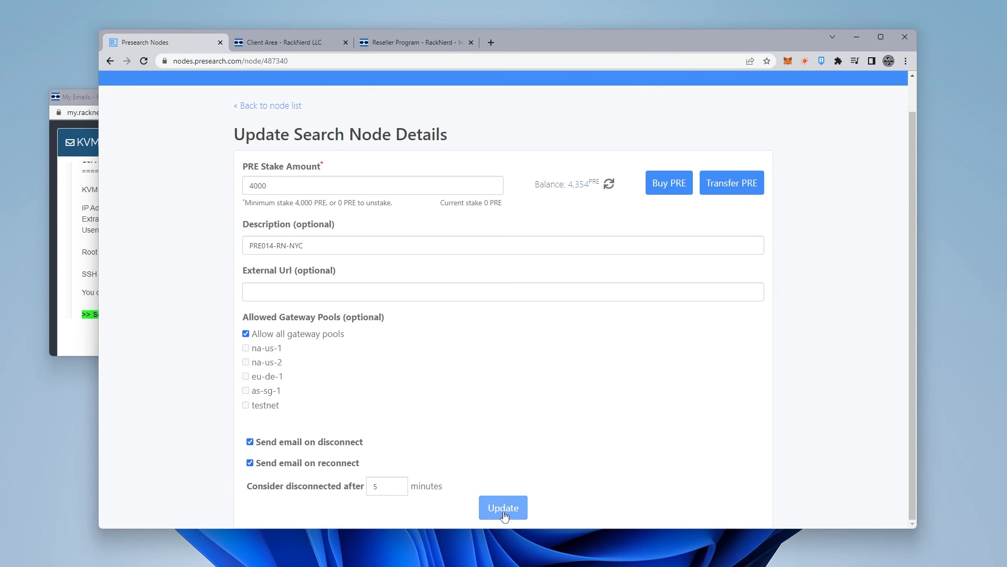
# - Update the node with description PRE014-RN-NYC, 4,000 PRE stake and email alerts enabled
pyautogui.click(504, 508)
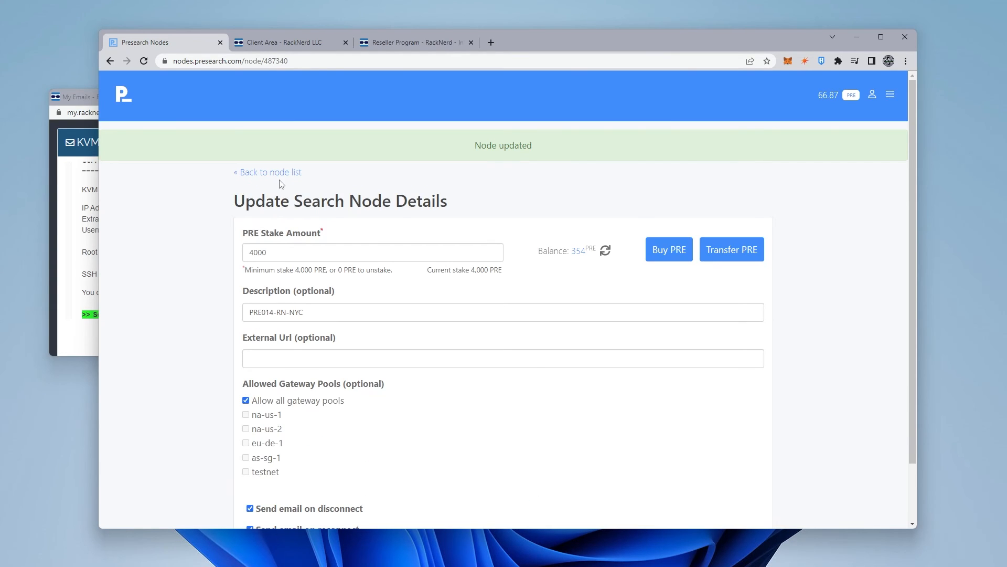
# - Go back to the node list showing PRE014-RN-NYC connected on na-us-2 with 4,000 PRE
pyautogui.click(277, 172)
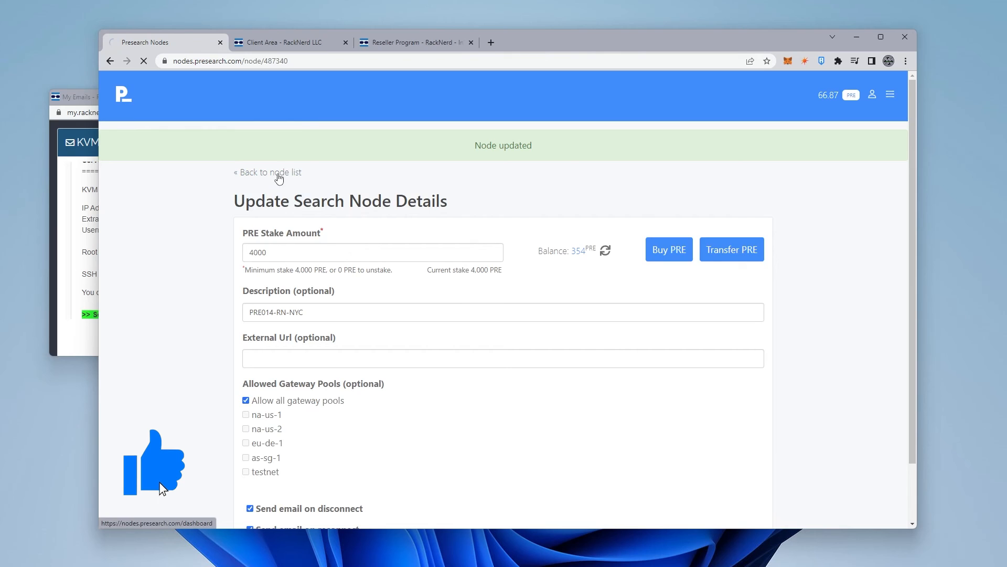
pyautogui.click(268, 172)
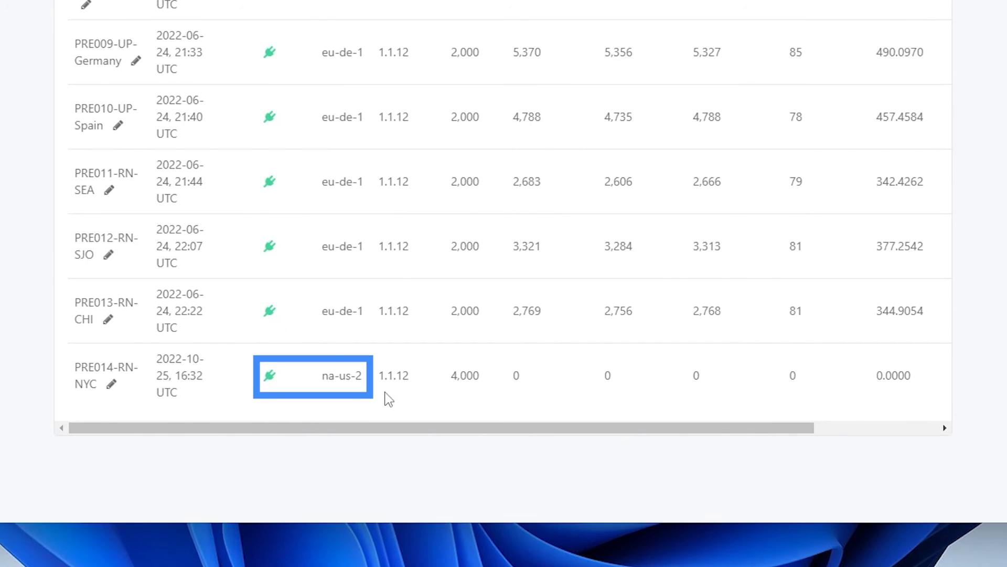
pyautogui.click(464, 374)
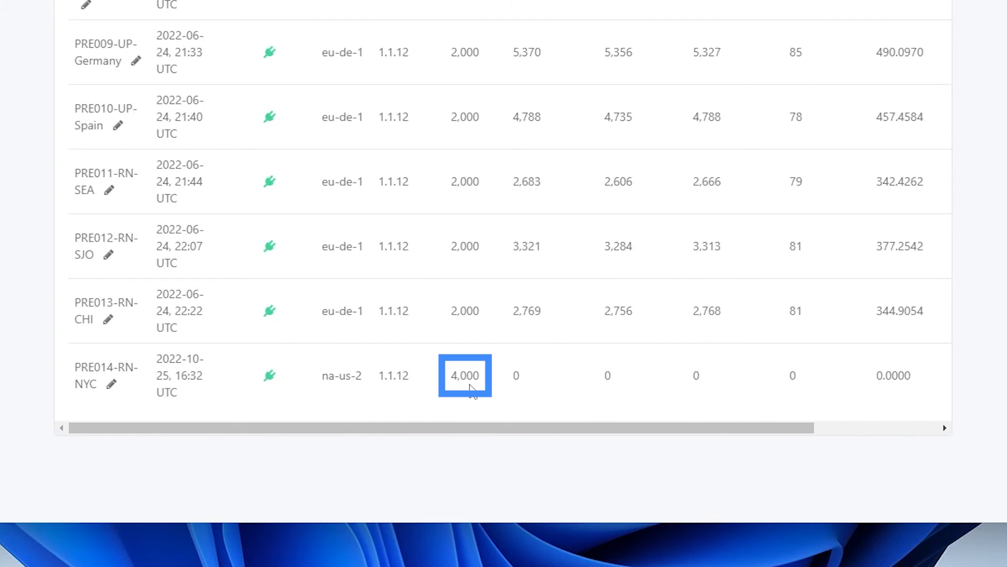
pyautogui.click(524, 376)
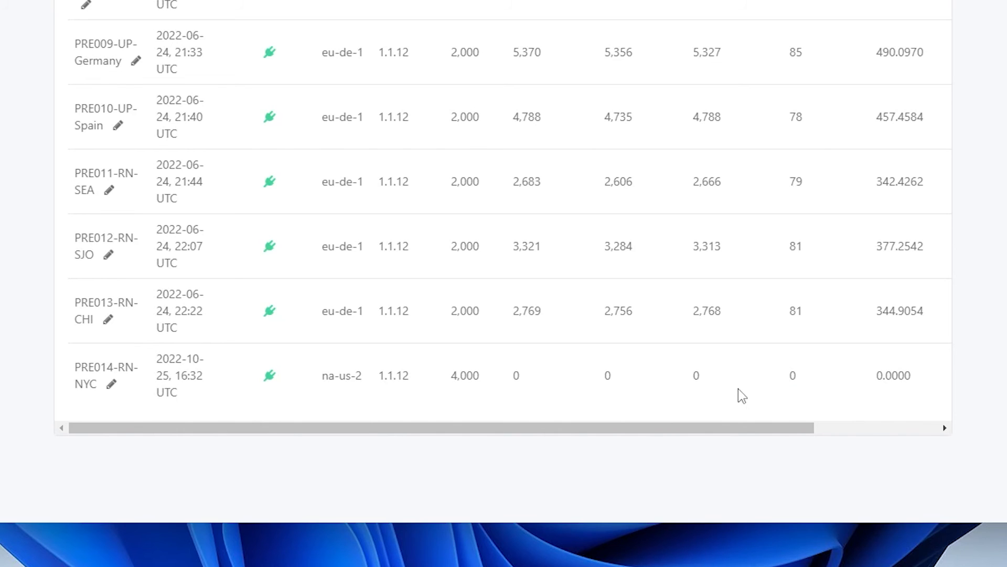
pyautogui.moveTo(808, 394)
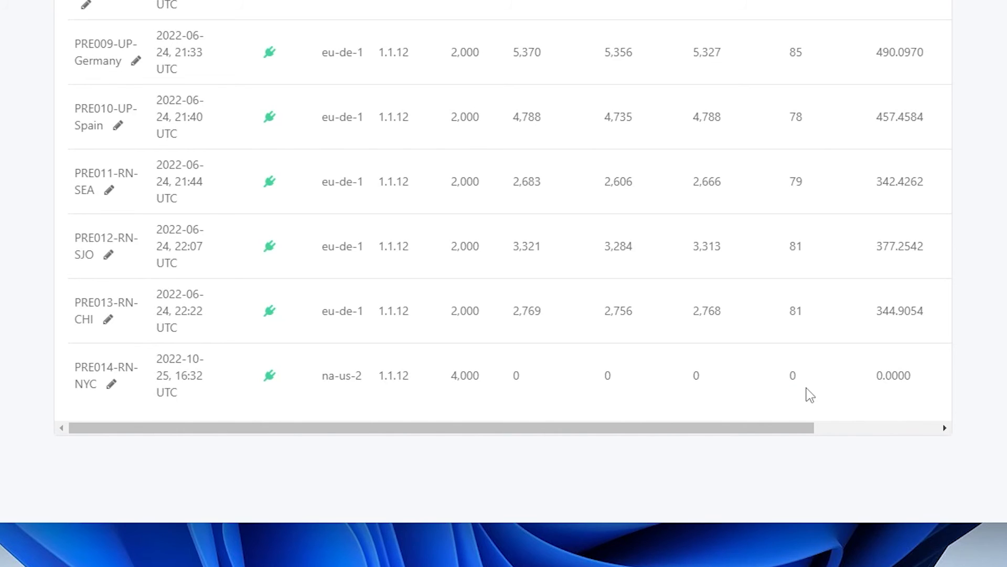
pyautogui.click(894, 375)
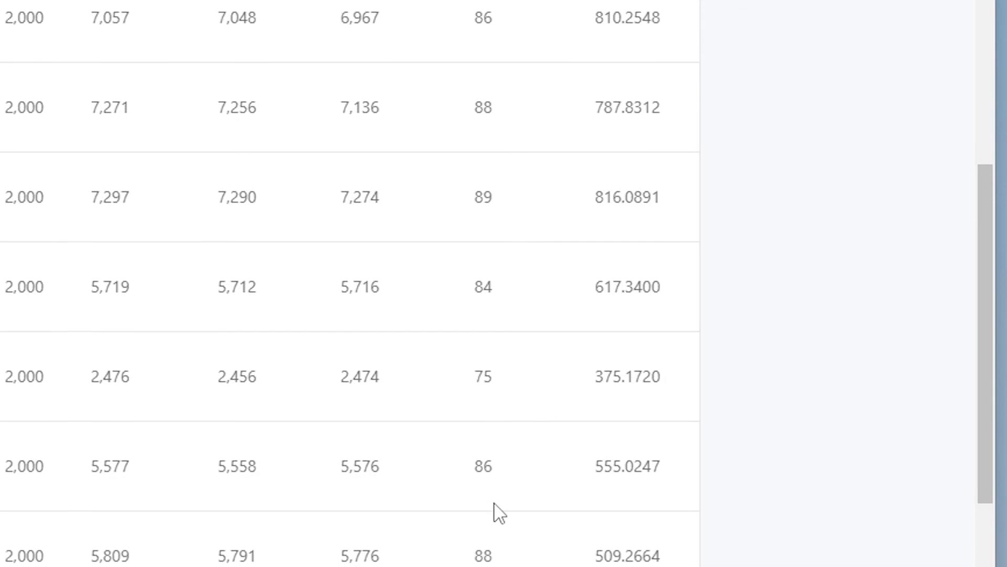
# - Begin claiming the 2,586.4435 unclaimed PRE from the node overview
pyautogui.scroll(-3)
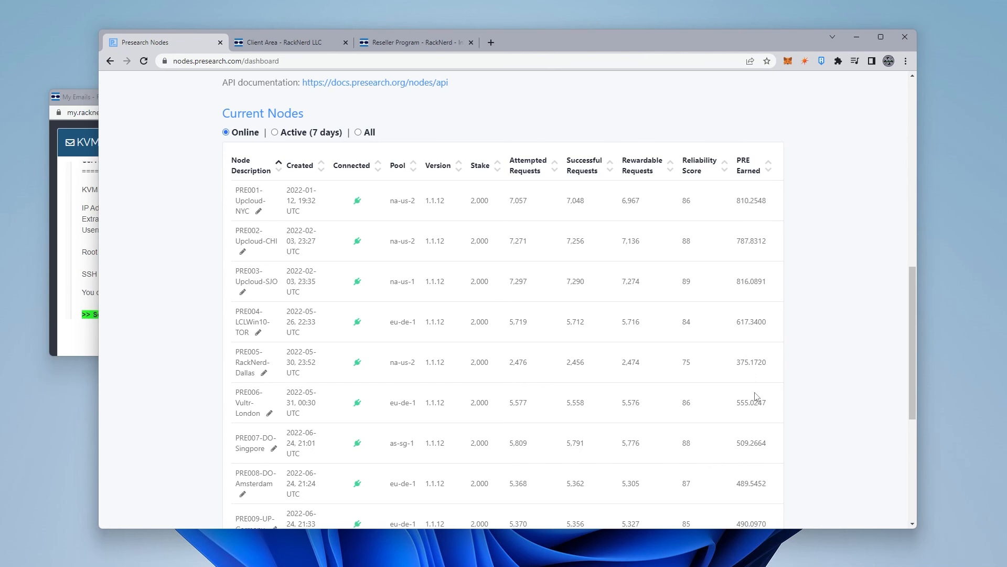
pyautogui.scroll(3)
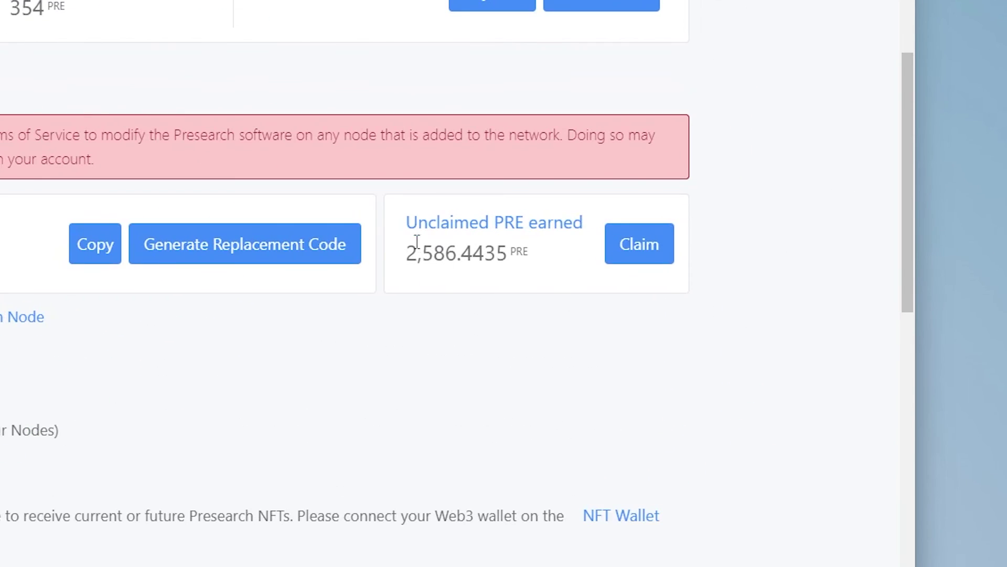
pyautogui.moveTo(572, 244)
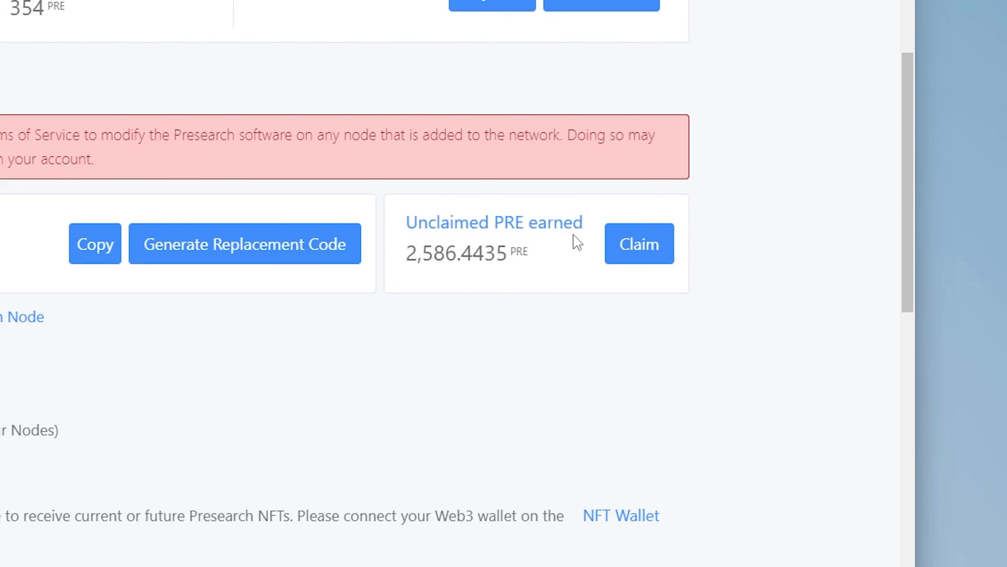
pyautogui.moveTo(471, 286)
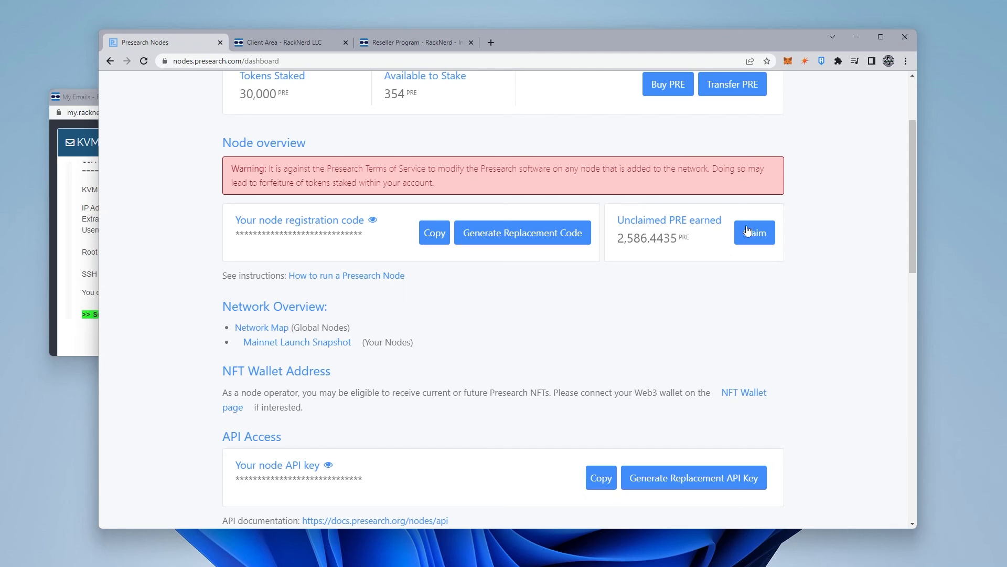
pyautogui.click(754, 232)
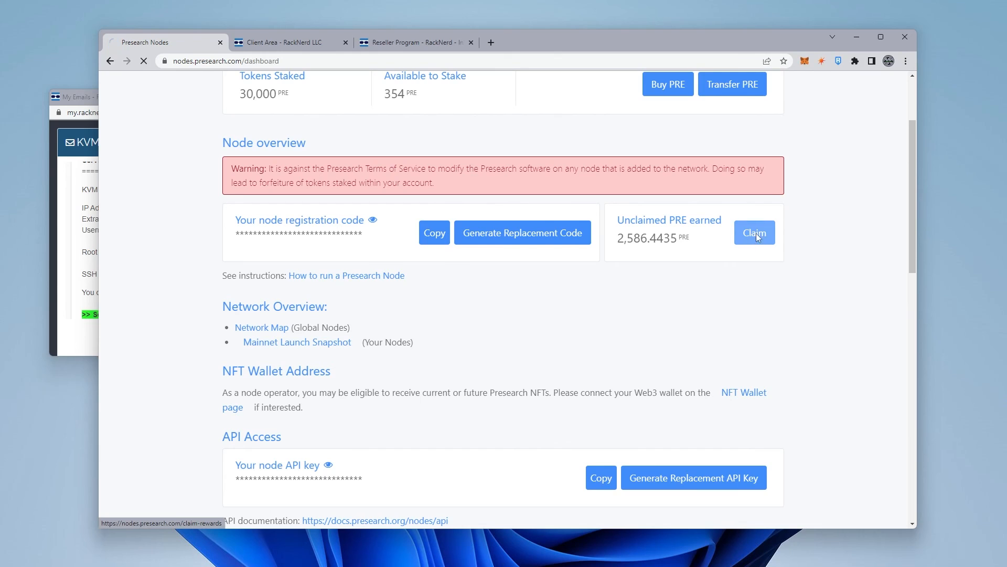
# - Confirm Claim Now so the rewards transfer to the PRE wallet, then return to the dashboard
pyautogui.click(754, 232)
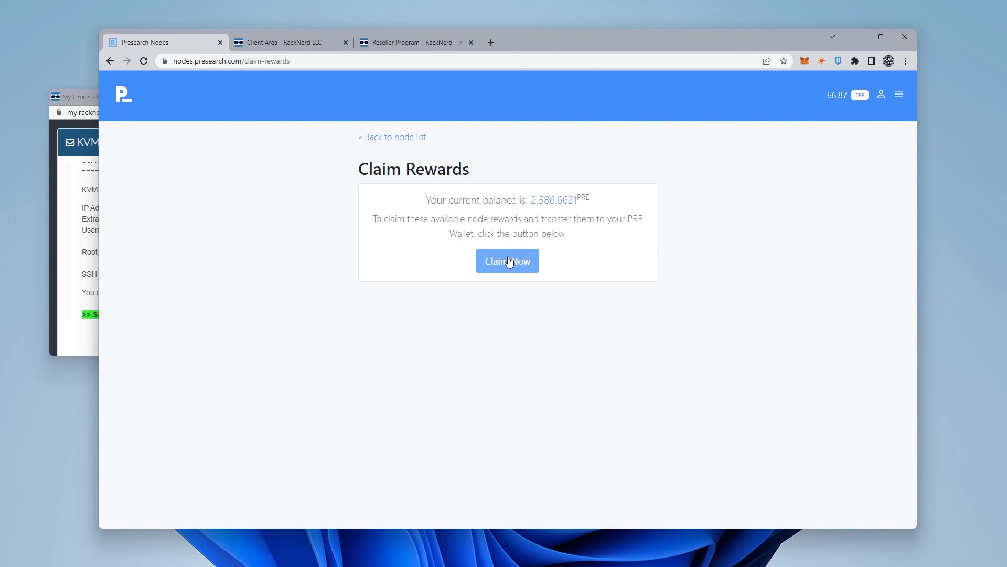
pyautogui.click(508, 260)
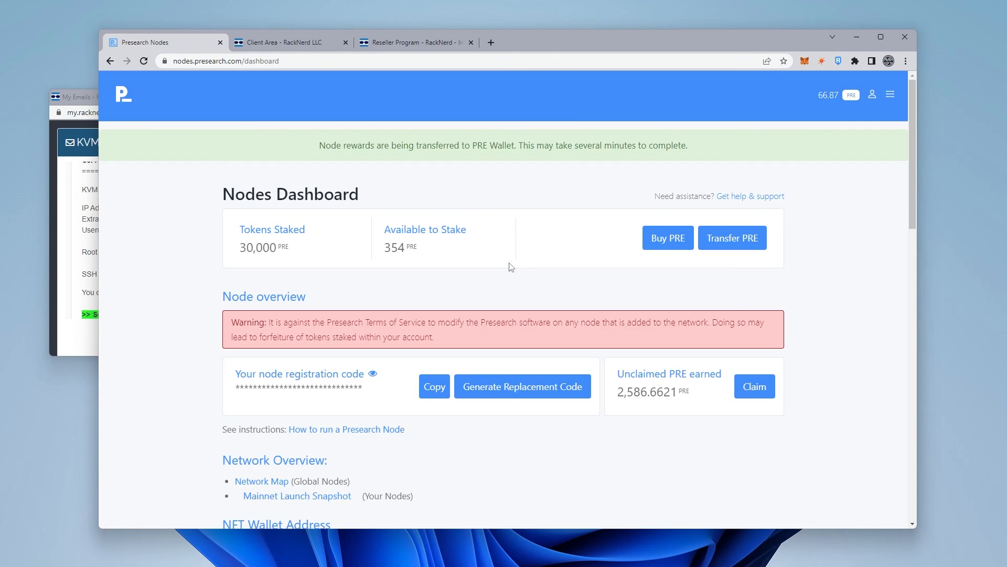
pyautogui.moveTo(443, 263)
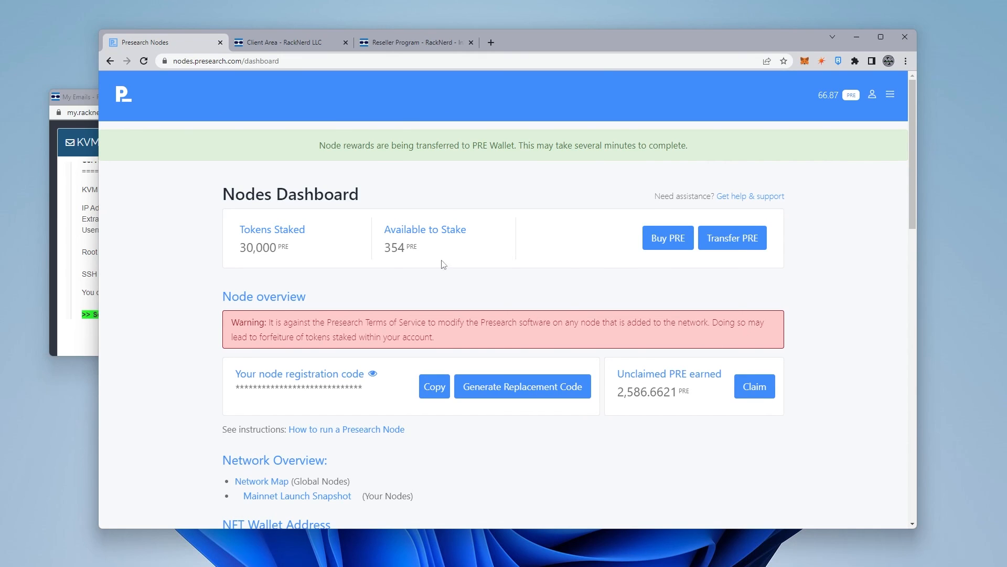